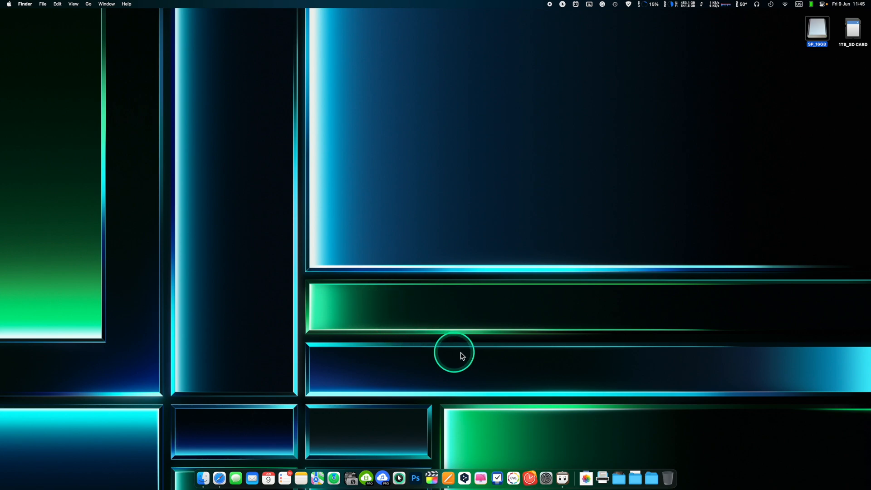
mouse_move(629, 176)
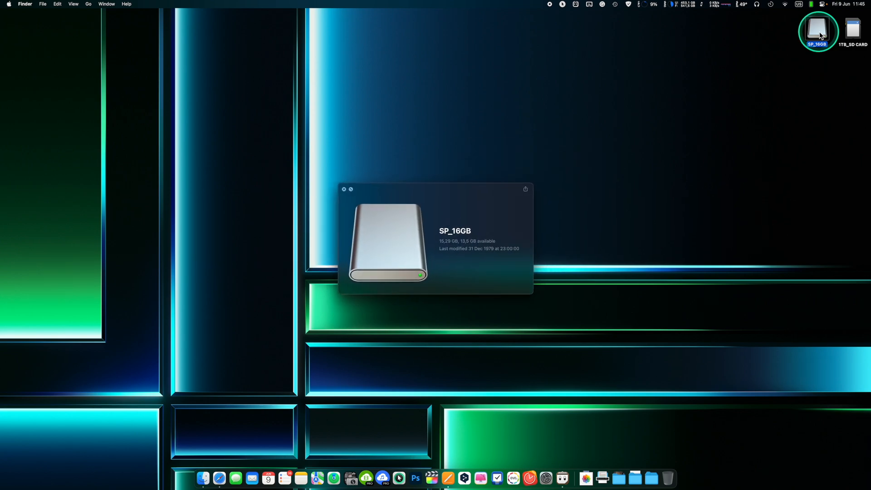
Step: Dismiss the SP_16GB info preview and launch Disk Utility via a Launchpad search for 'disk'
click(343, 189)
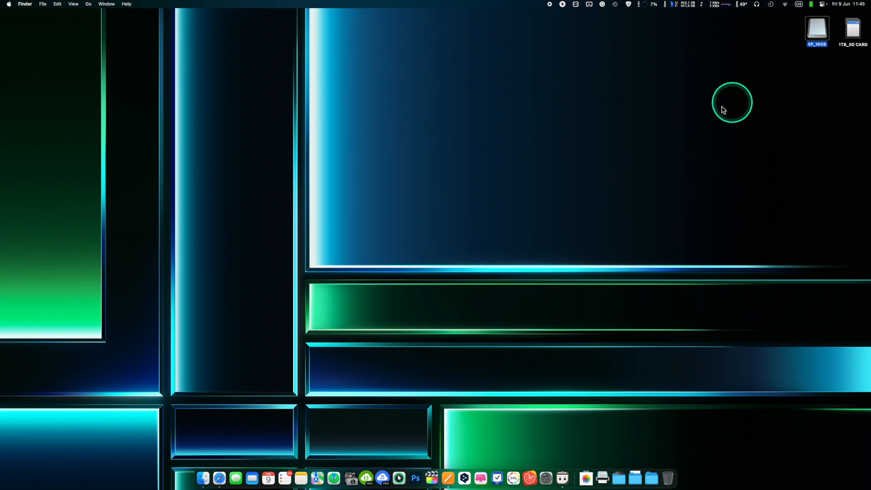
click(398, 479)
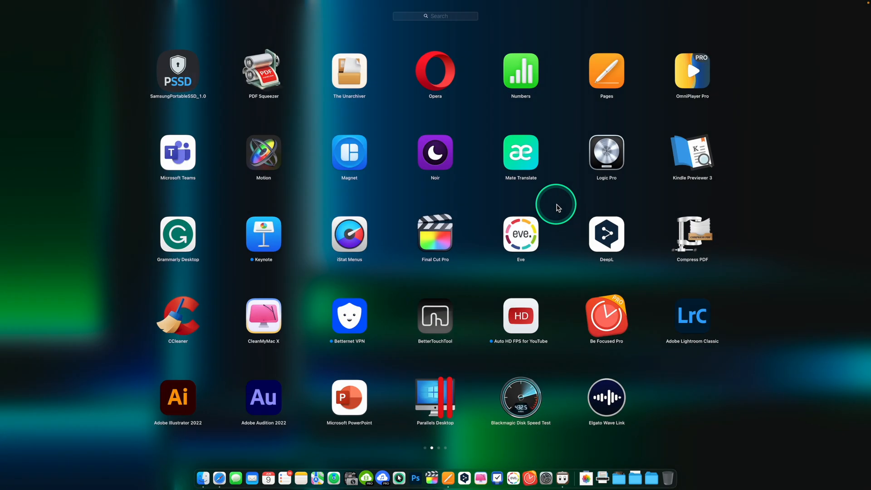
text(disk)
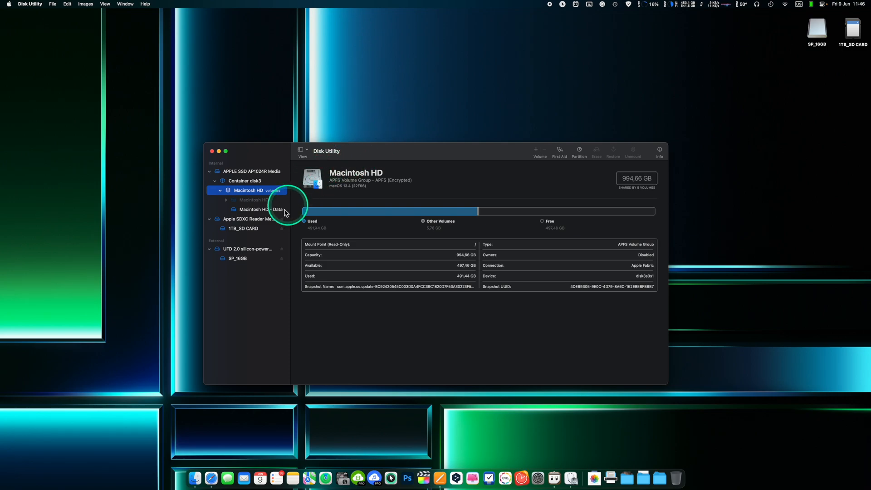
Step: Show All Devices, glance at the SP_16GB volume, then select the whole UFD 2.0 silicon-power disk
click(247, 248)
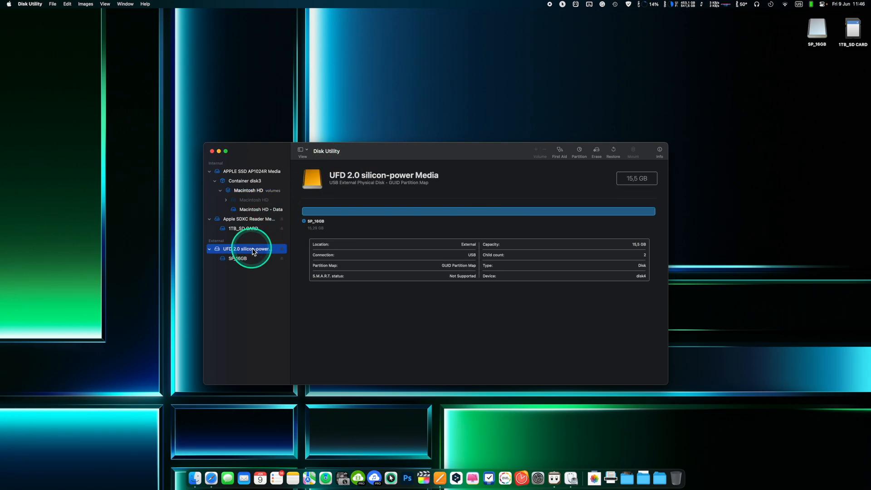
click(301, 150)
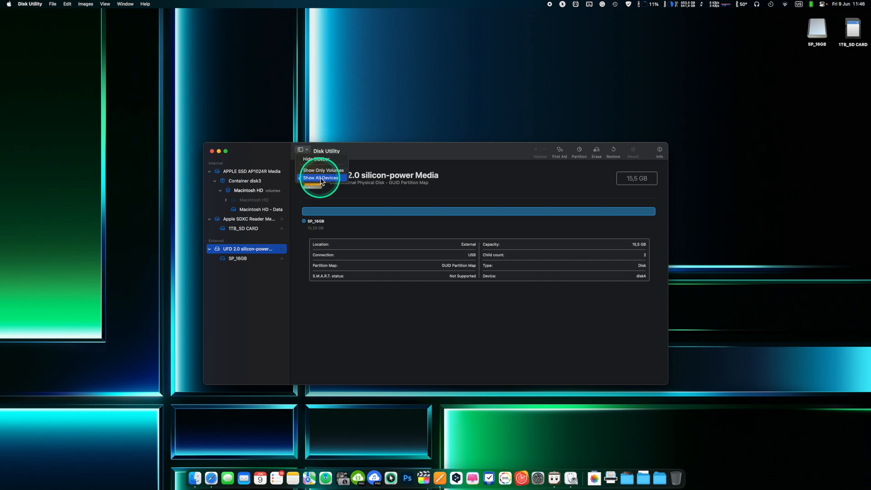
click(323, 170)
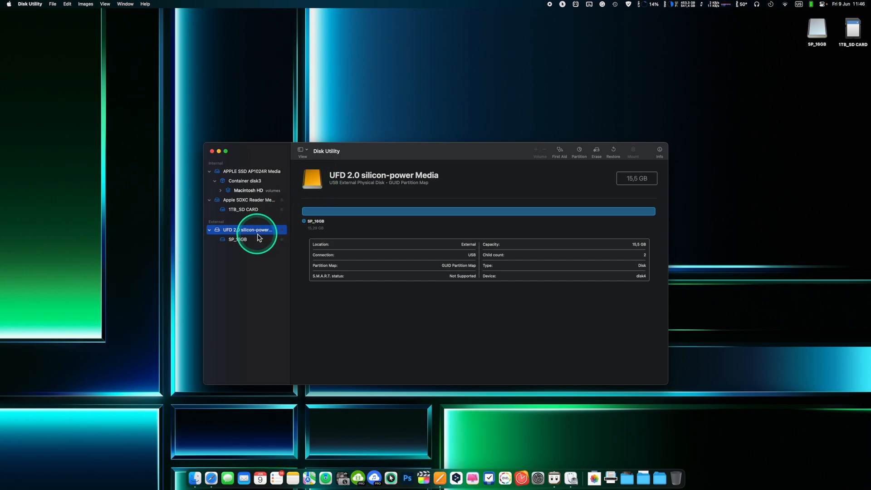
click(237, 239)
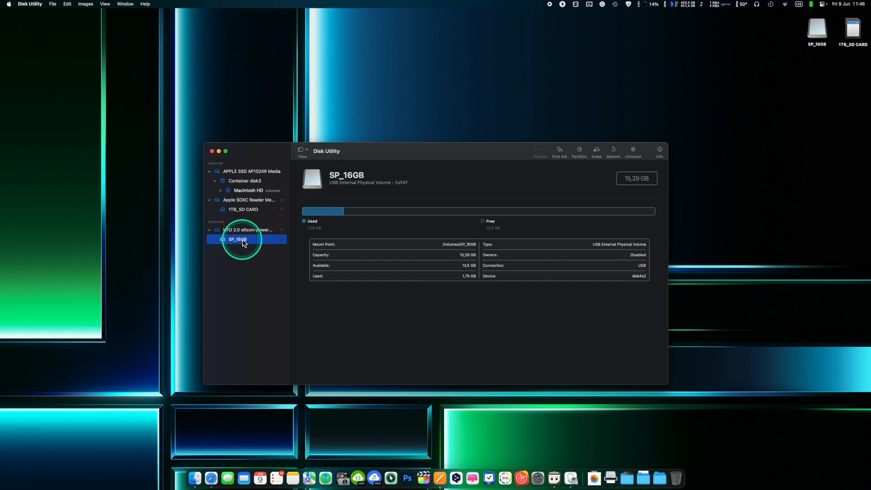
click(247, 230)
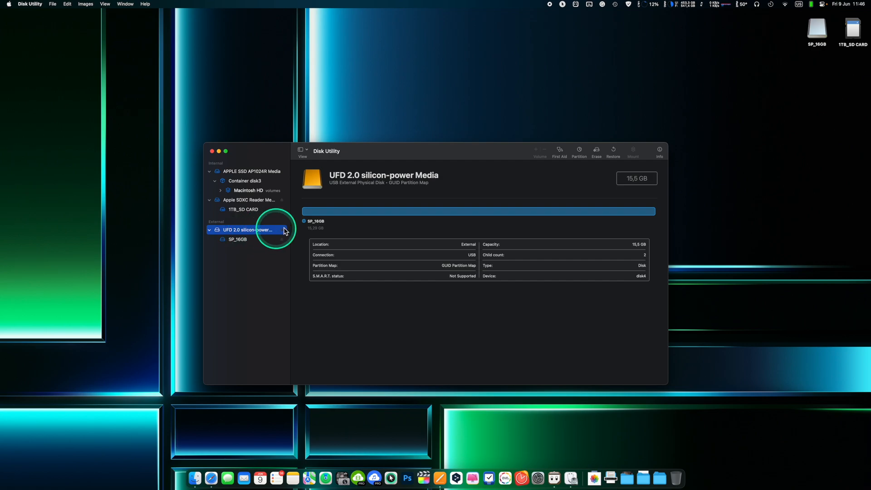
mouse_move(436, 191)
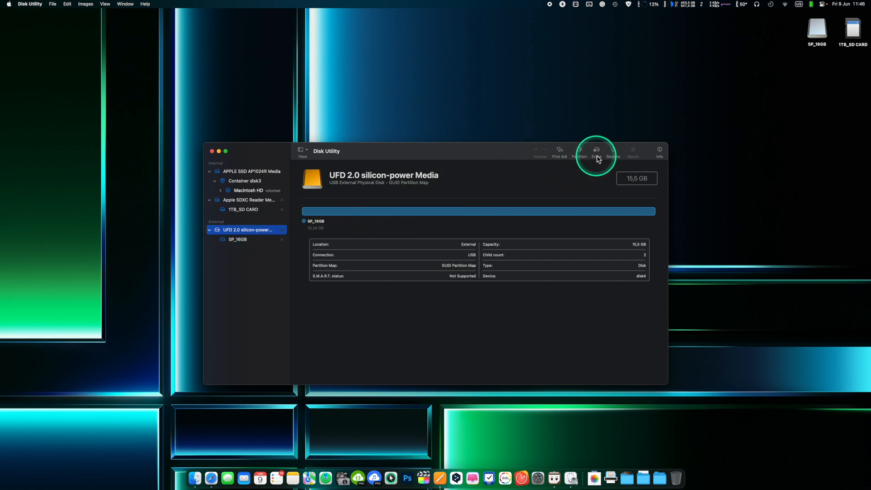
Step: Start erasing the USB disk named SP_16GB, keeping APFS format and GUID Partition Map scheme
click(595, 150)
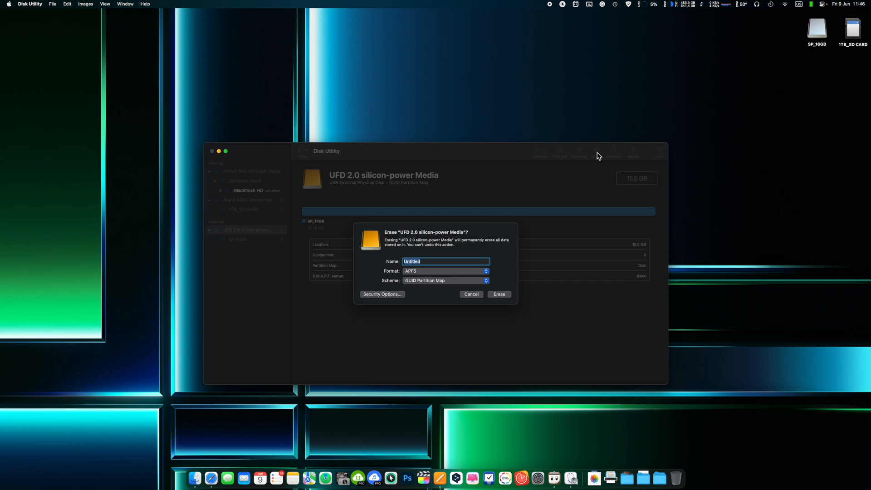
text(SP_16GB)
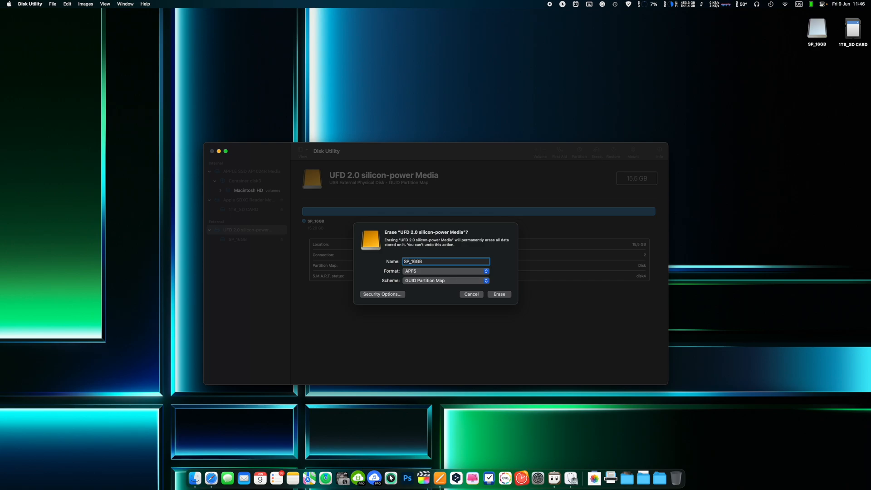
click(485, 270)
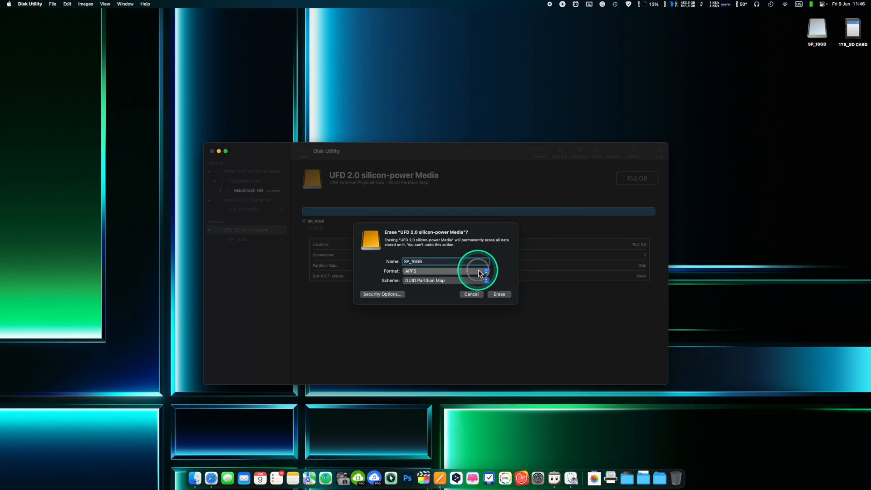
click(486, 270)
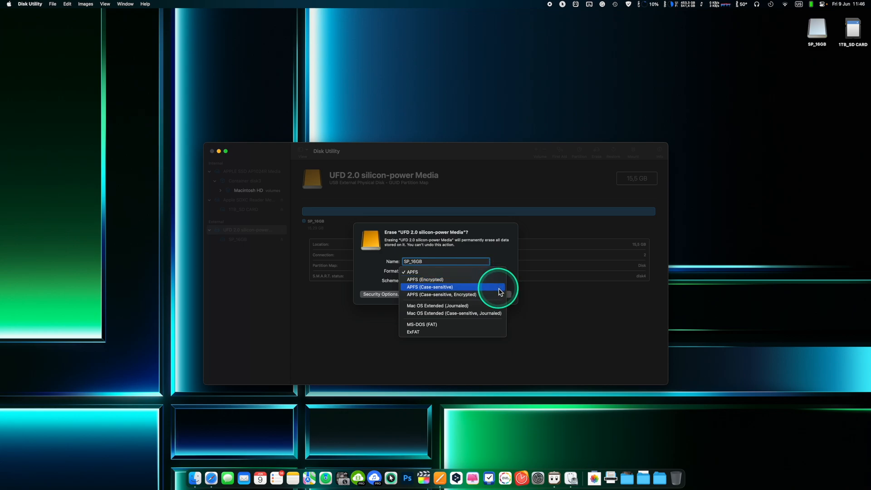
click(411, 271)
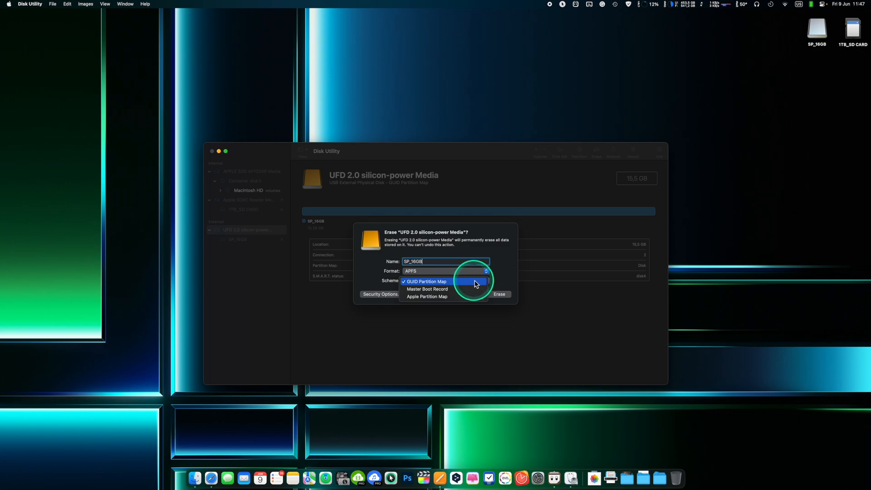
click(427, 281)
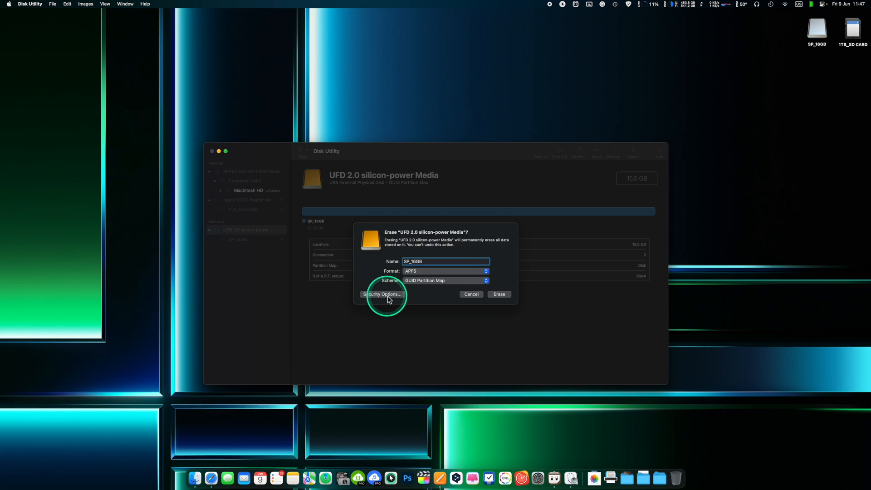
Step: Review the Security Options slider from Fastest to Most Secure for the erase
click(382, 294)
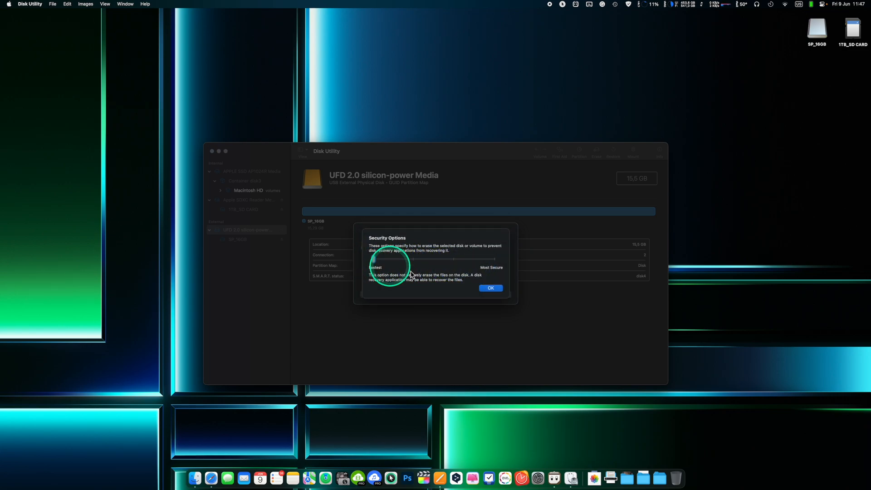
click(491, 287)
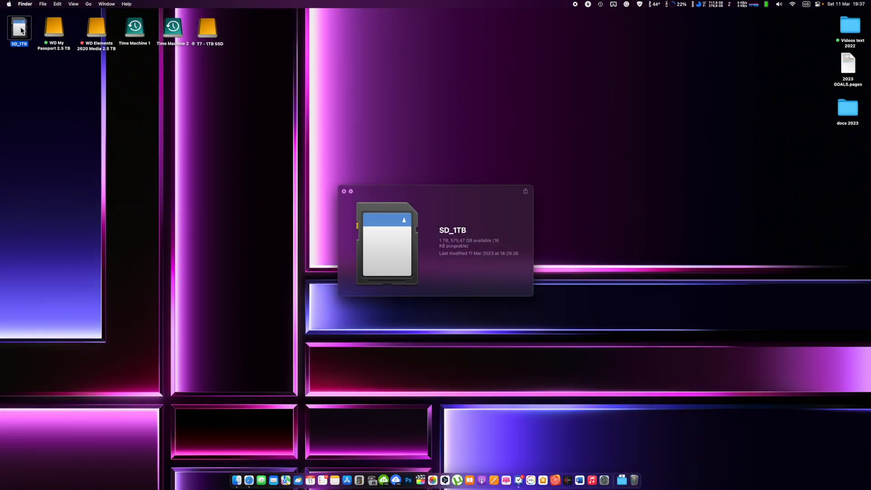
Step: Dismiss the SD_1TB drive info preview in Finder
click(53, 27)
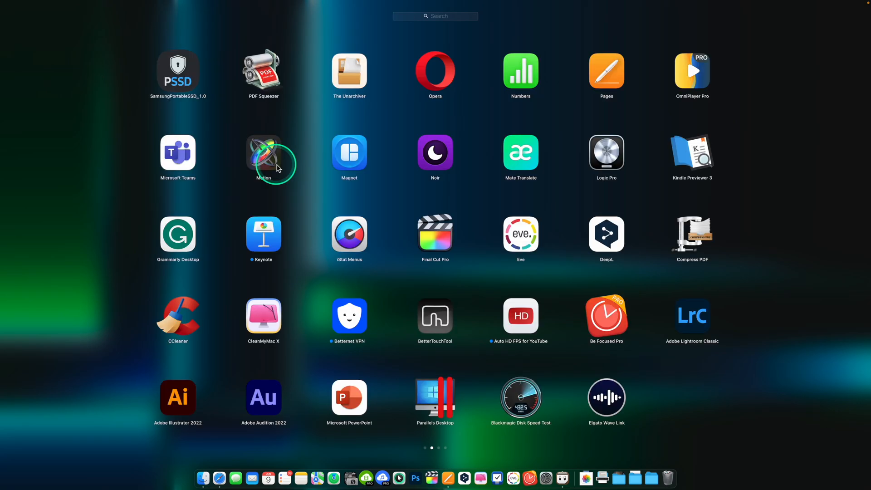
Step: Relaunch Disk Utility, select the UFD 2.0 silicon-power disk and collapse Macintosh HD
text(disk)
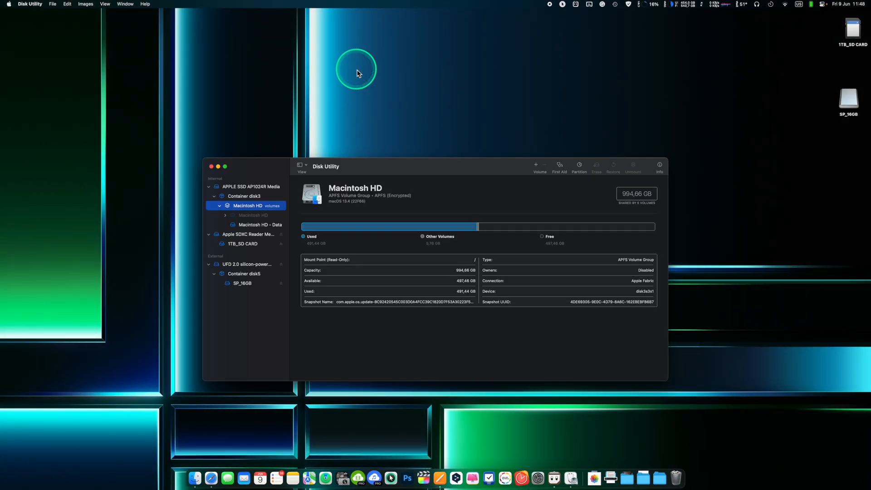
click(245, 264)
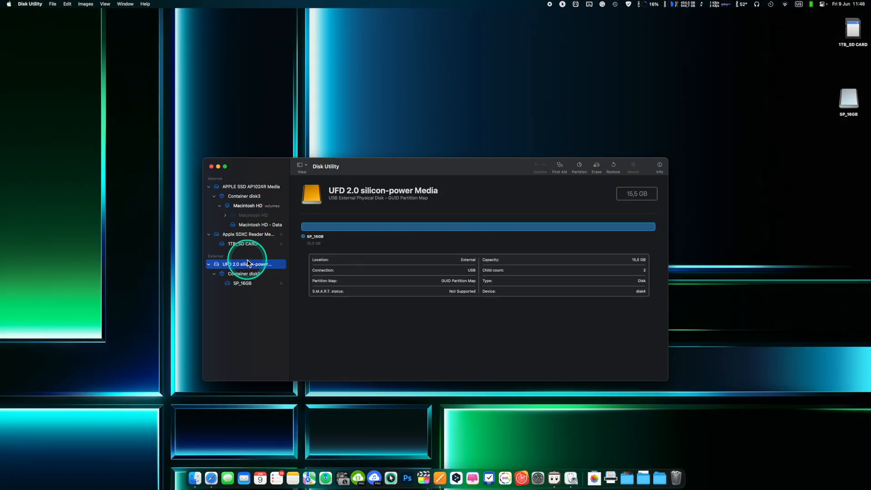
click(302, 167)
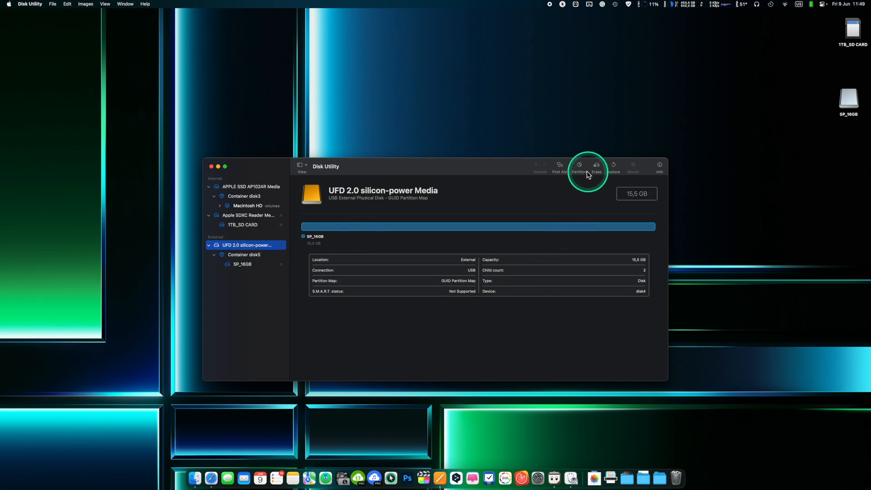
Step: Add an Untitled APFS partition beside SP_16GB and drag the pie divider to size it near 8 GB
click(578, 167)
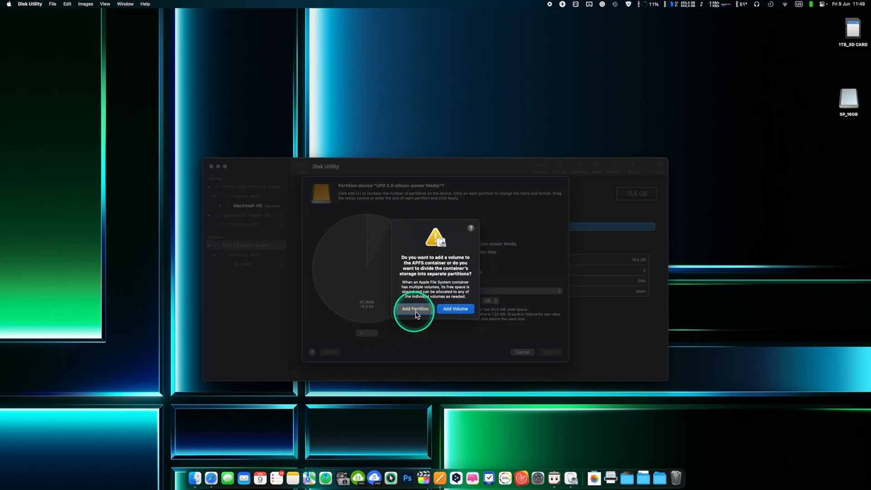
click(414, 309)
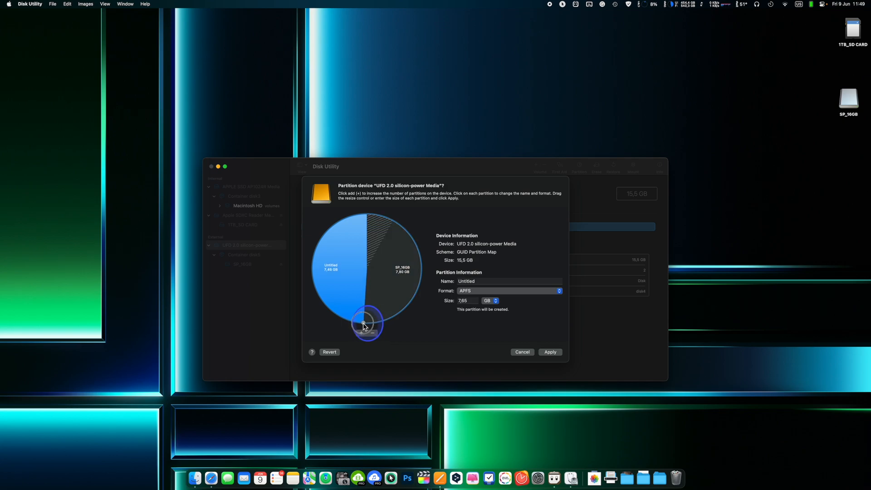
drag(367, 325, 408, 311)
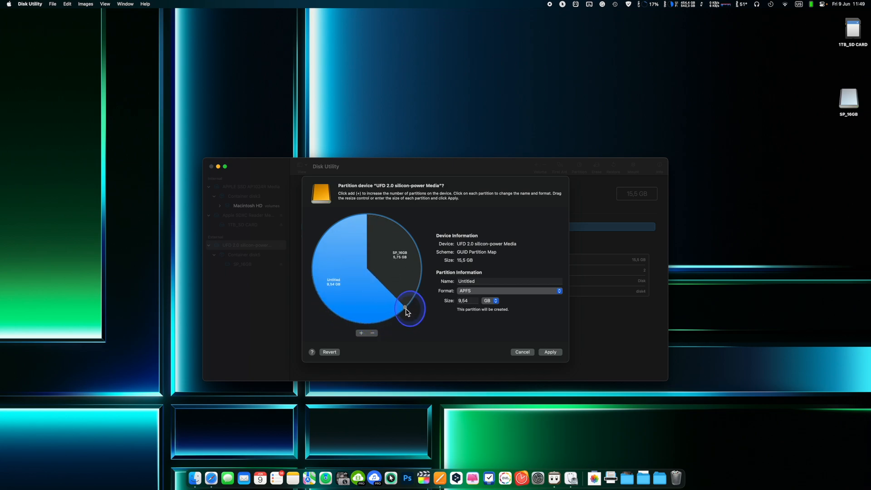
drag(406, 311, 313, 261)
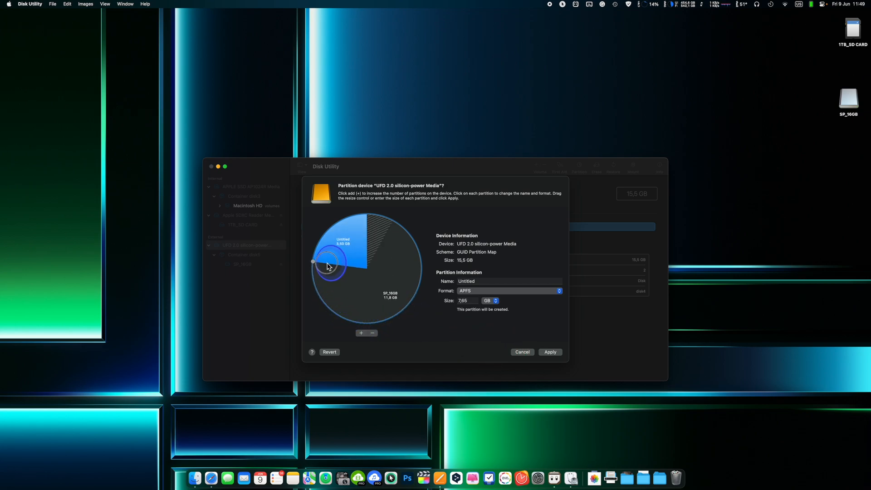
drag(313, 260, 433, 280)
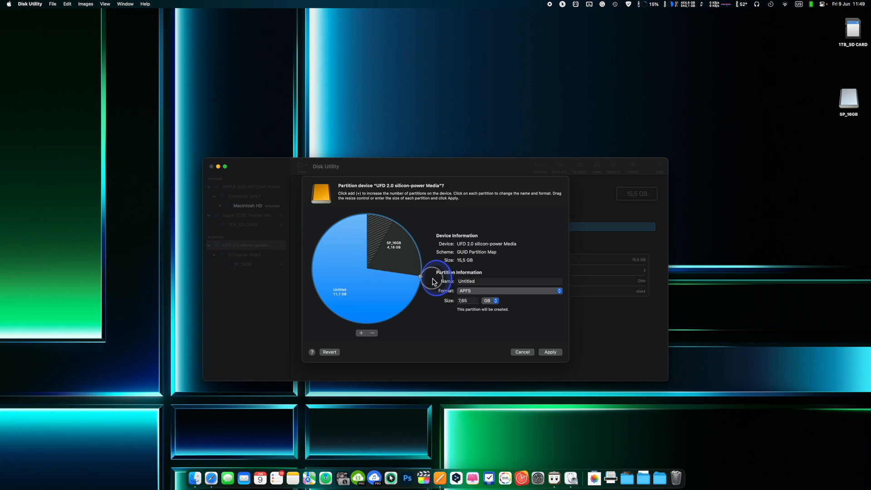
drag(435, 279, 411, 302)
text(8)
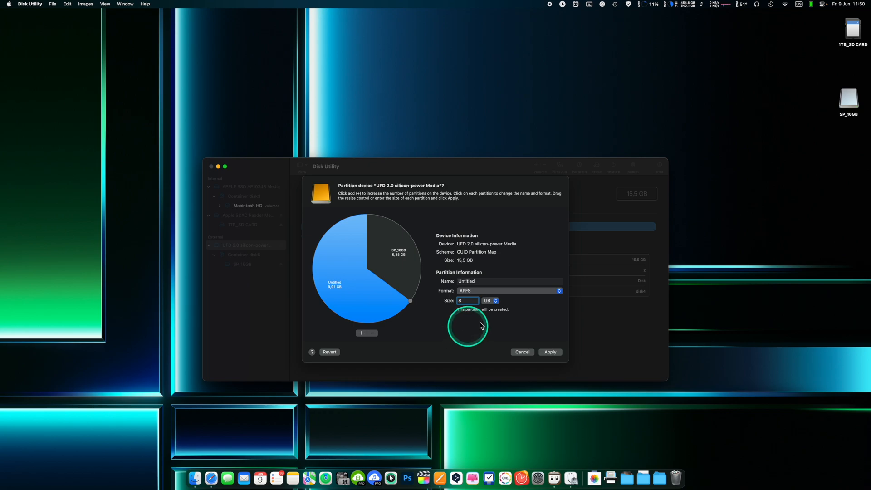
Step: Apply and confirm the partition layout, then dismiss the successful completion report
click(550, 352)
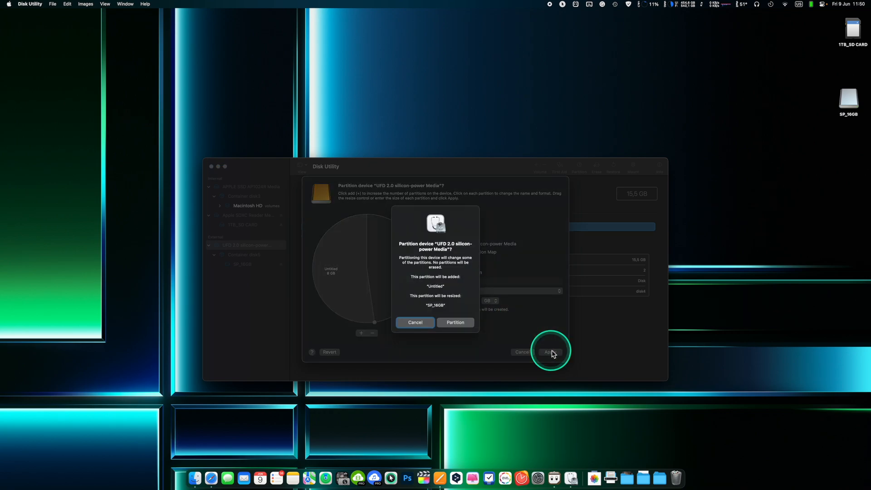
mouse_move(456, 322)
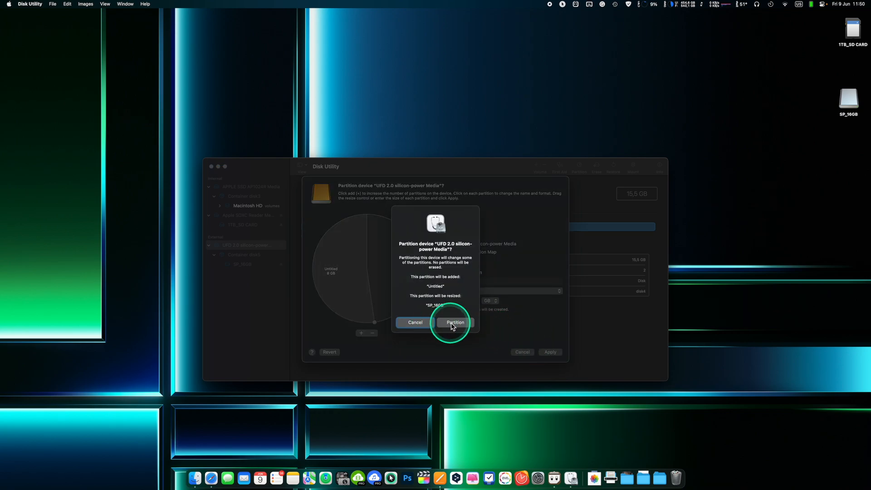
click(454, 322)
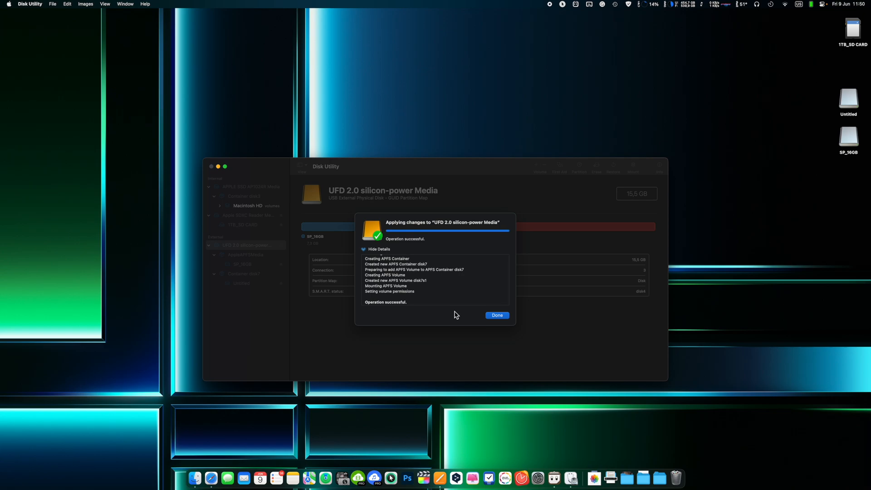
click(498, 314)
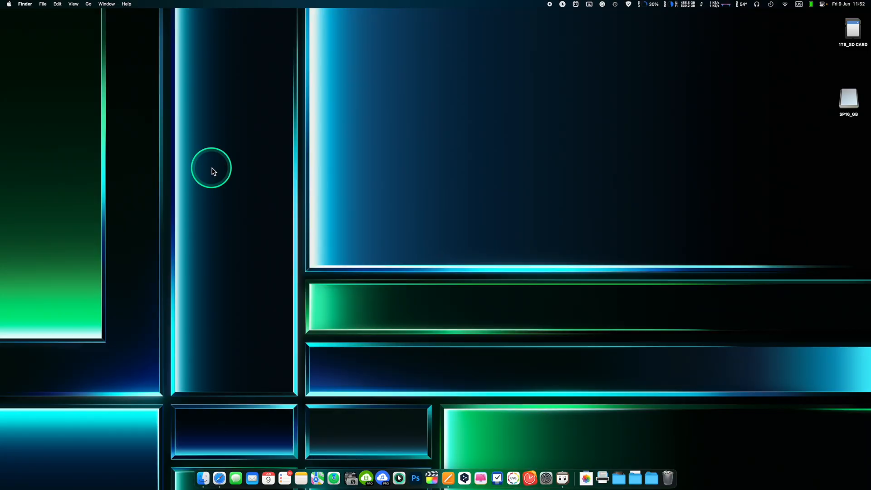
Step: Search Launchpad for 'disk' and launch Disk Utility from the results
text(disk)
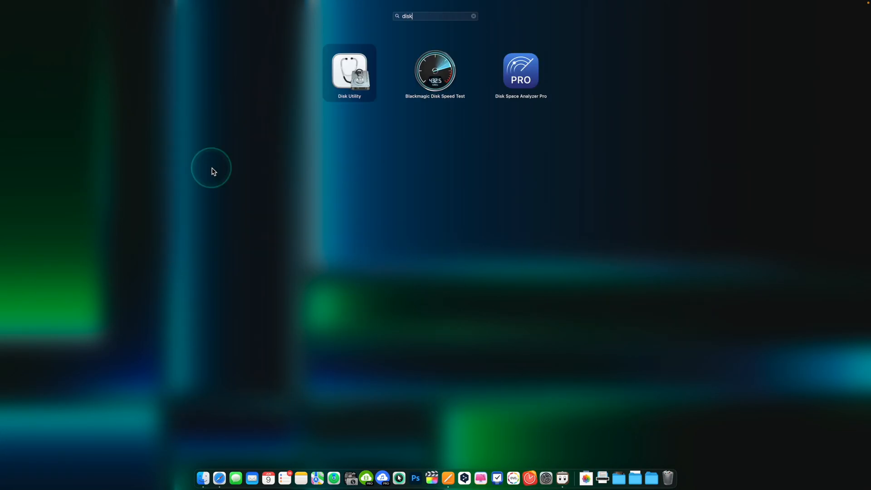
mouse_move(559, 209)
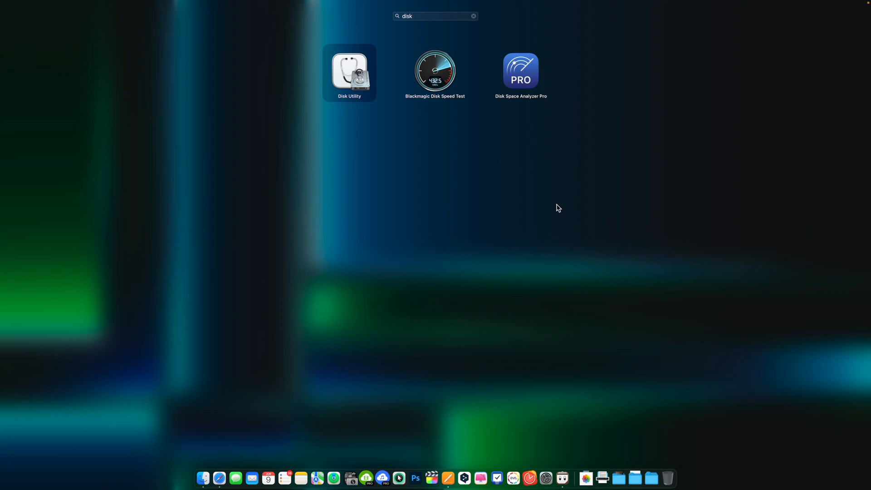
mouse_move(214, 172)
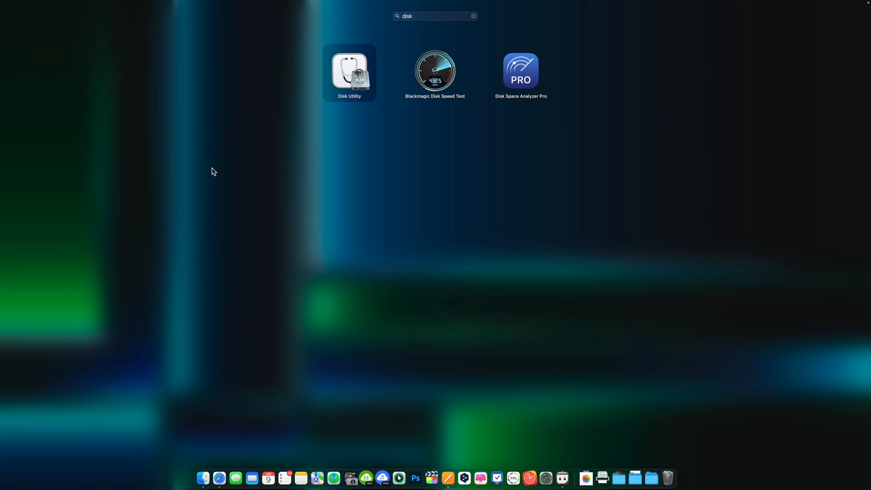
click(349, 72)
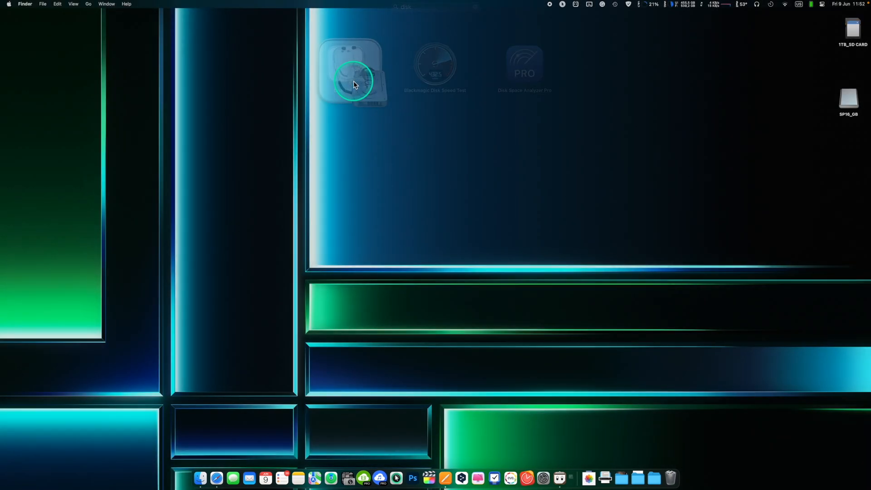
Step: Select the external UFD 2.0 silicon-power Media disk to show its 15.5 GB details
double_click(354, 77)
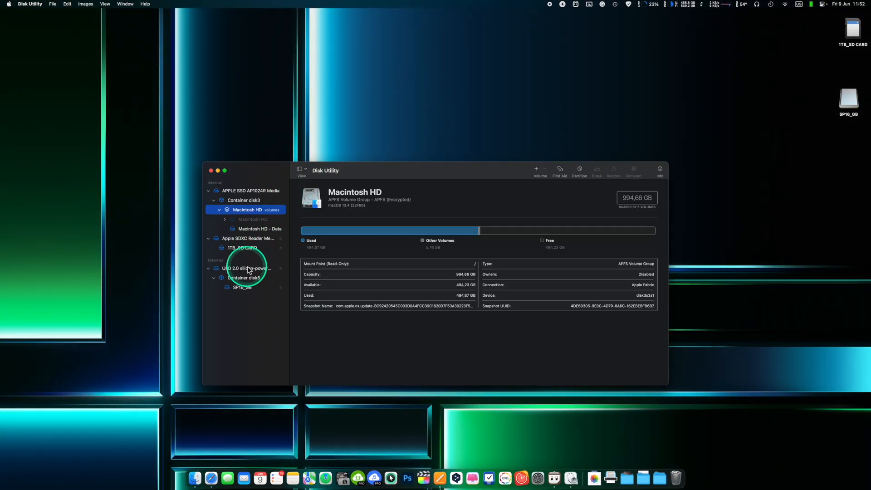
click(246, 267)
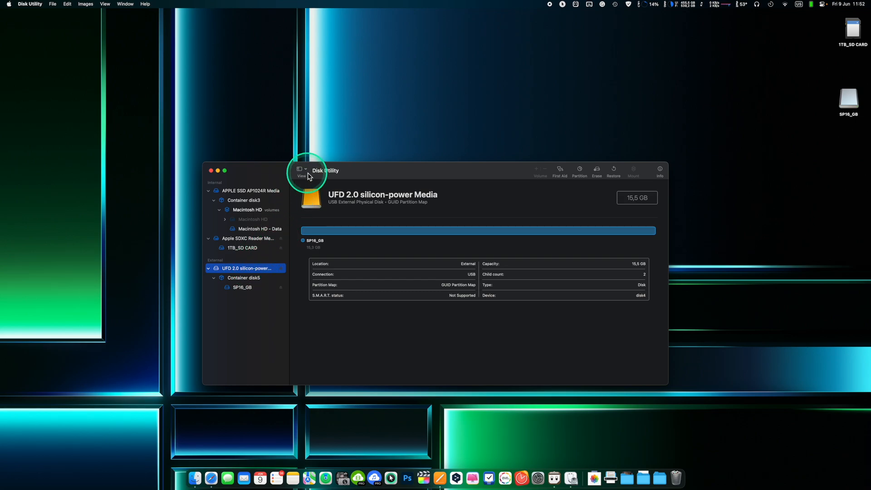
mouse_move(475, 181)
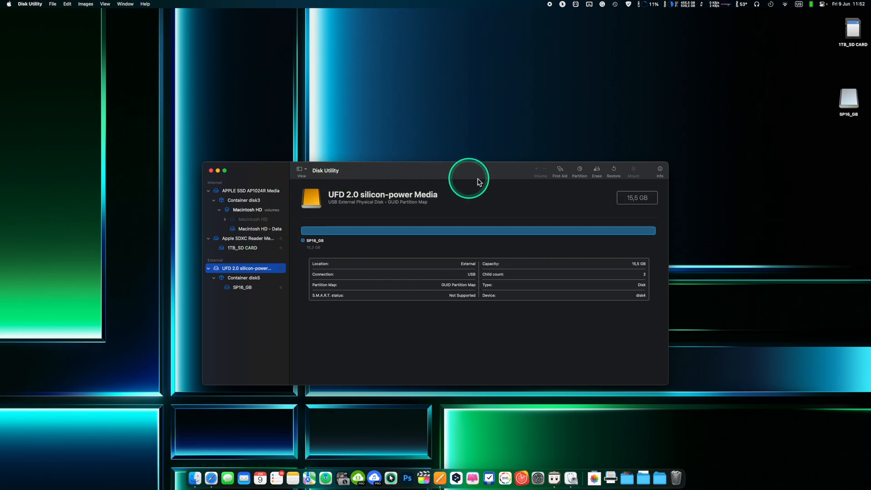
mouse_move(613, 179)
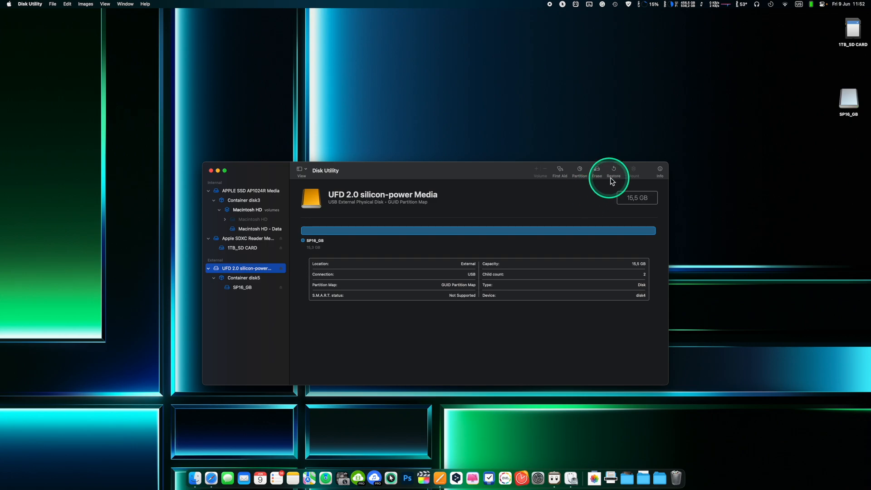
Step: Name the USB drive 'SP_16GB Encrypted' and choose the APFS (Encrypted) format
click(597, 171)
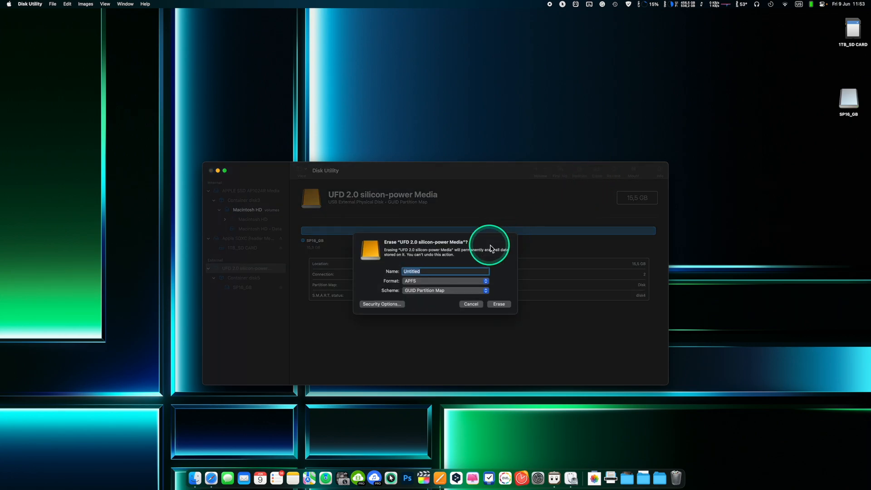
text(SP_16GB E)
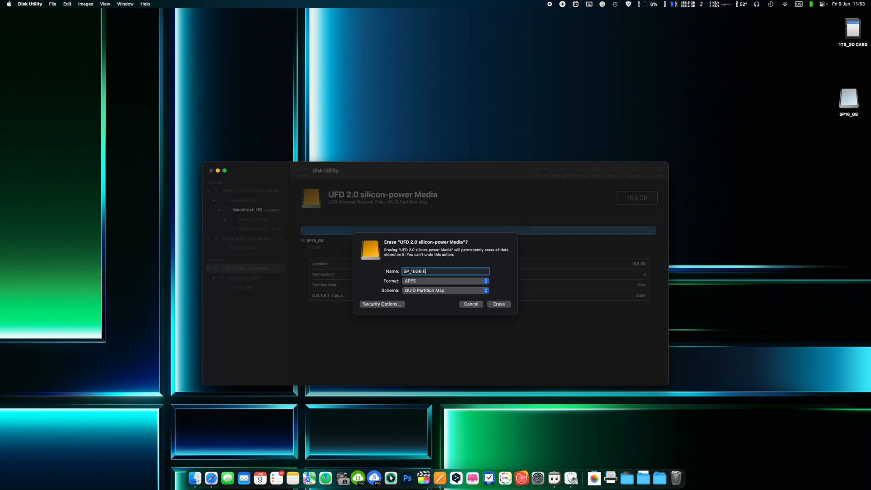
click(485, 282)
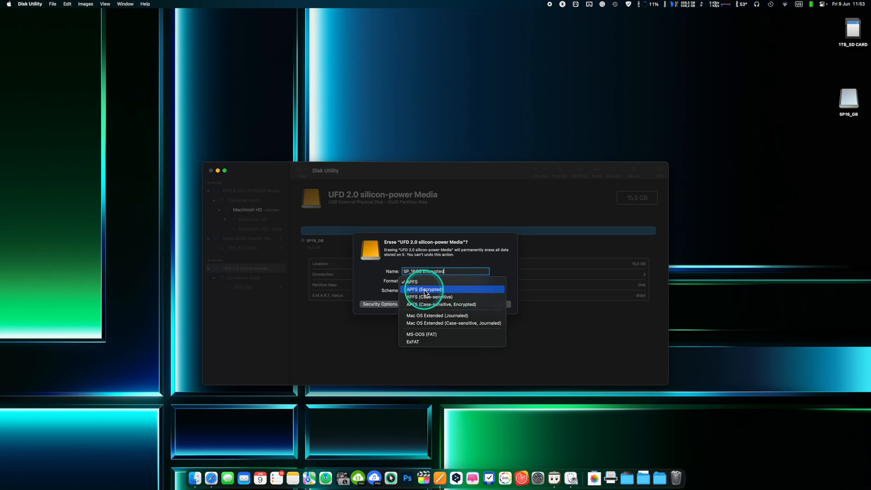
click(425, 290)
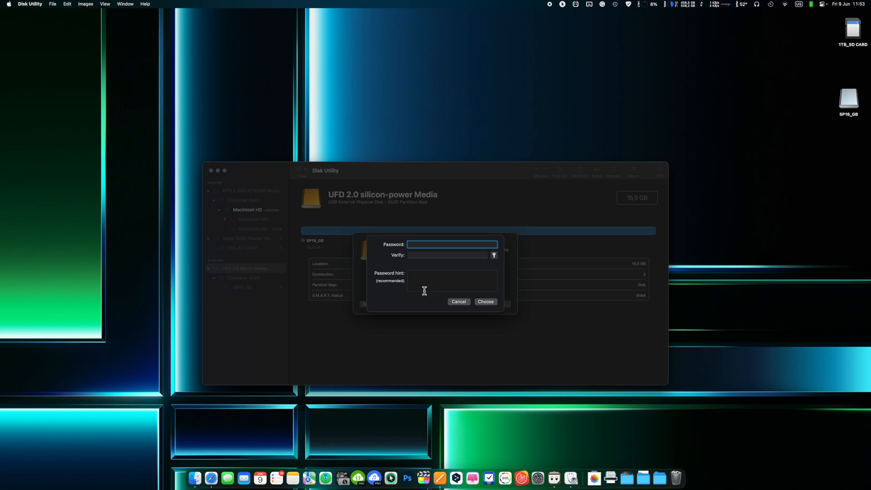
Step: Enter and verify the encryption password with a hint, then confirm with Choose
text(•)
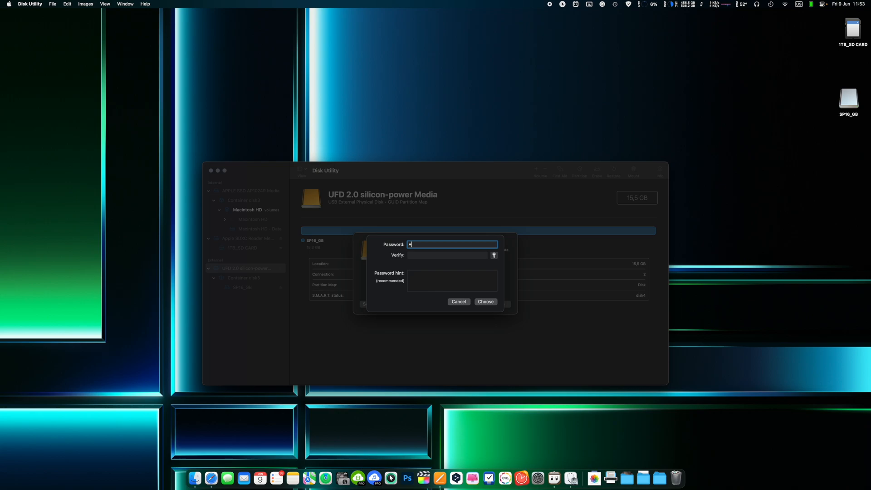
text(•••)
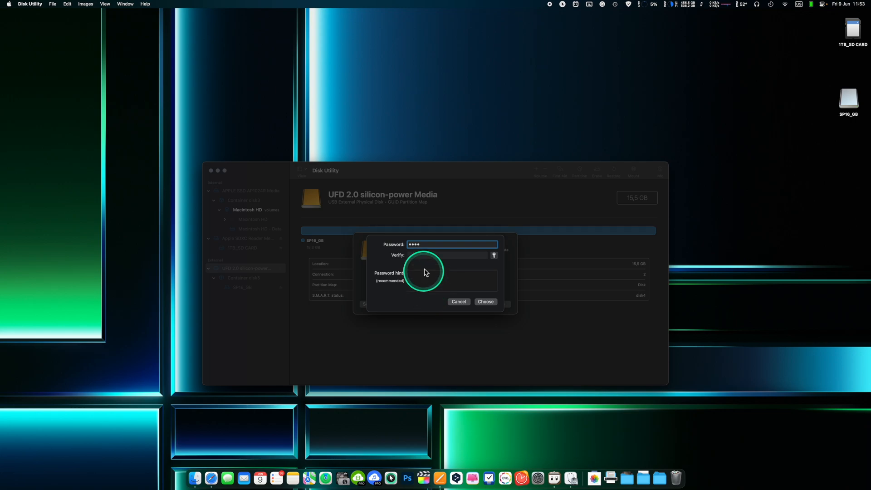
click(446, 254)
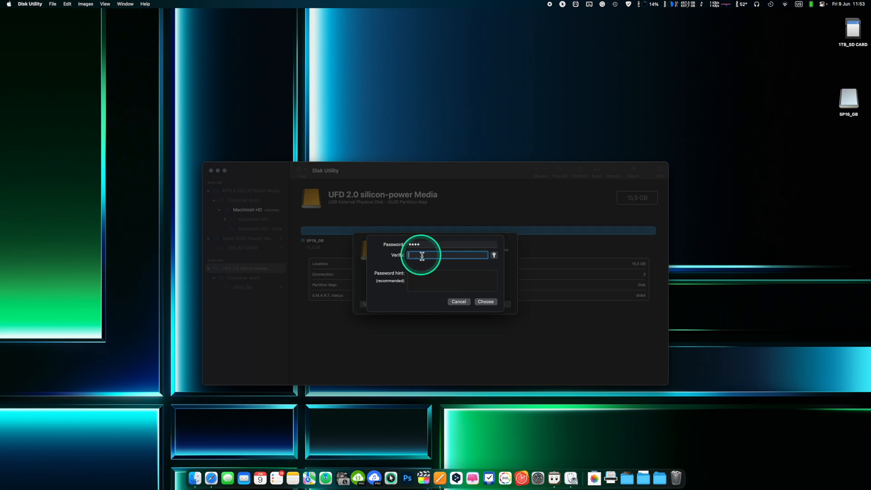
text(••••)
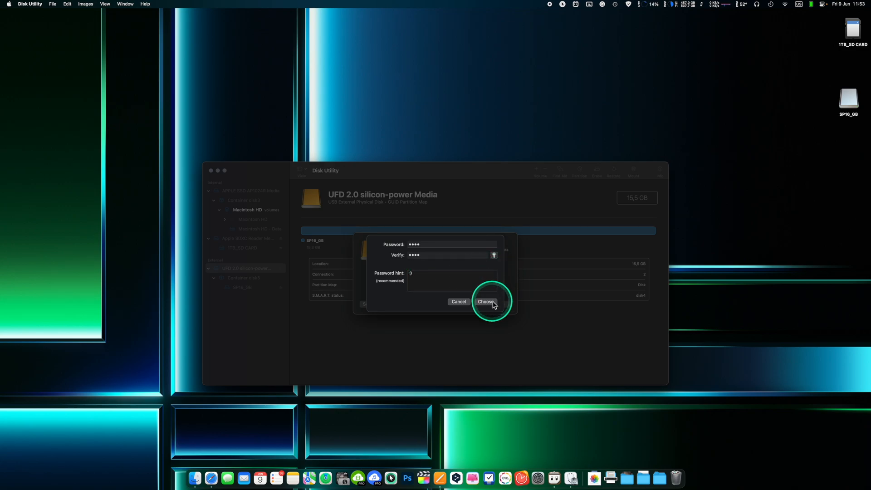
click(486, 301)
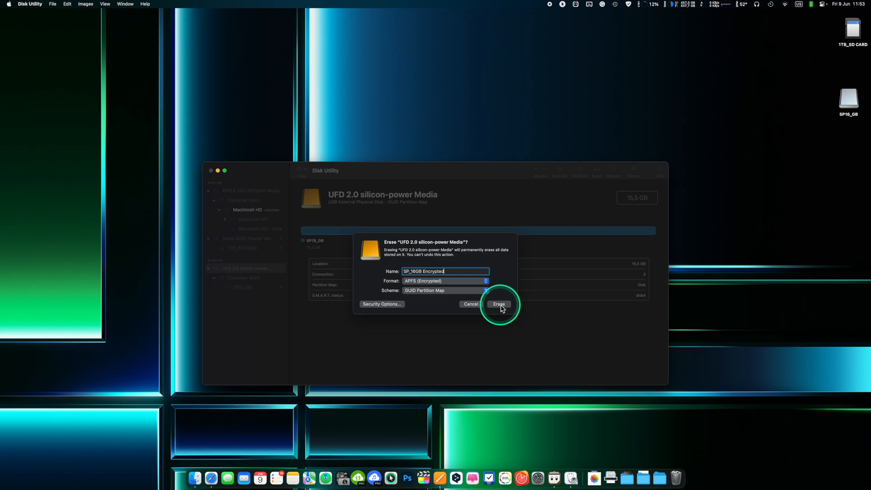
Step: Erase the drive and dismiss the completion report, leaving the unlock password prompt
click(499, 304)
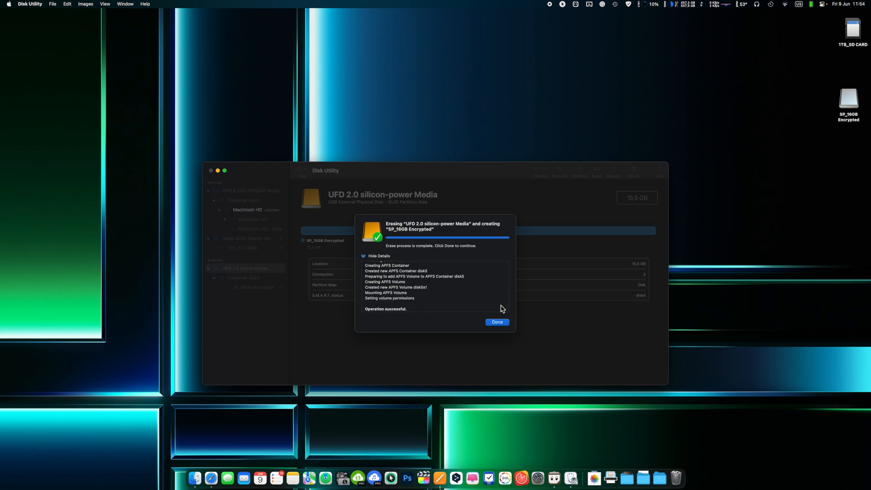
click(497, 321)
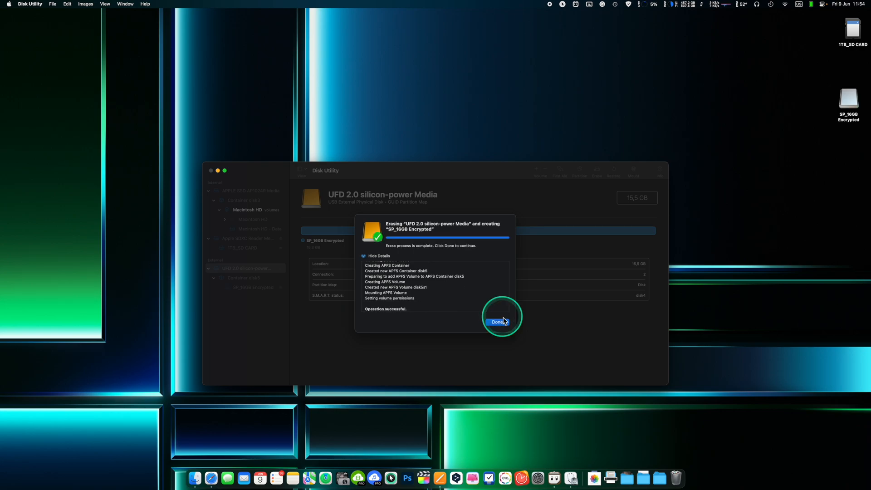
click(498, 321)
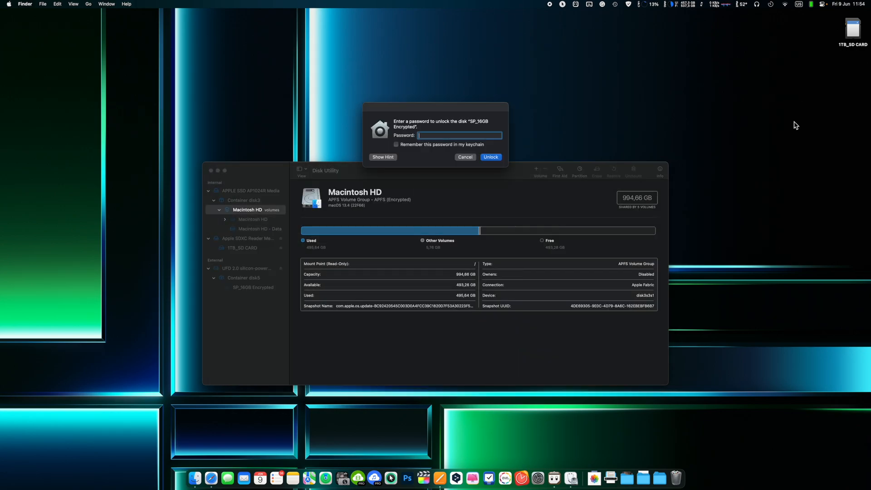